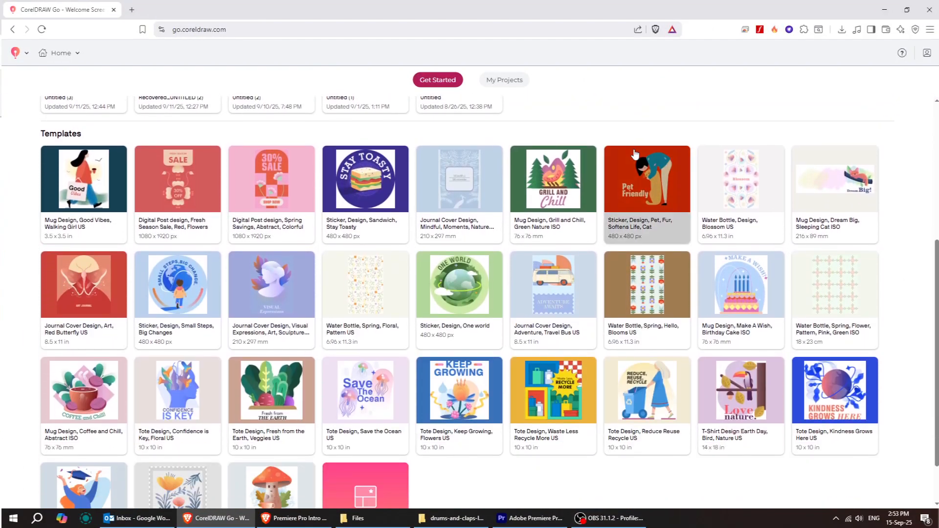
Start a new blank project with a custom 1078 × 1920 px portrait page
{"action": "left_click", "coordinate": [437, 79]}
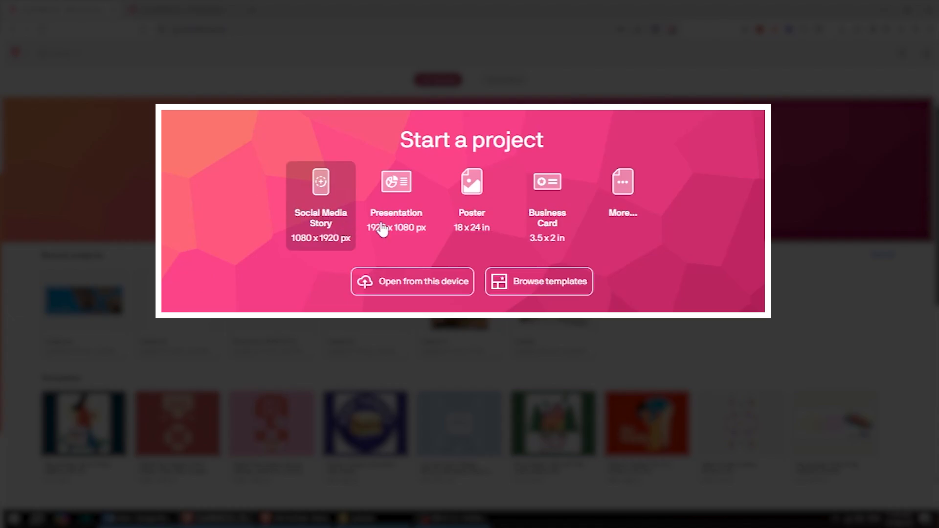
{"action": "mouse_move", "coordinate": [664, 227]}
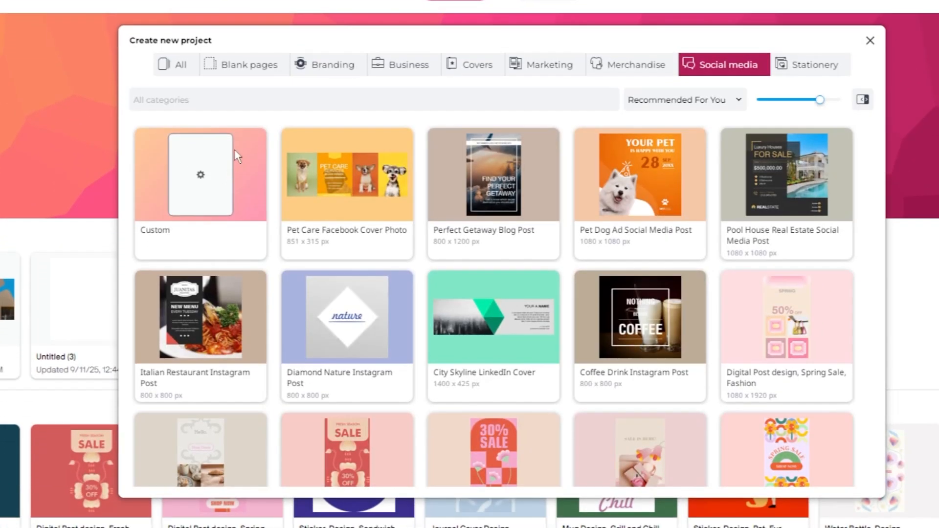
{"action": "left_click", "coordinate": [870, 41]}
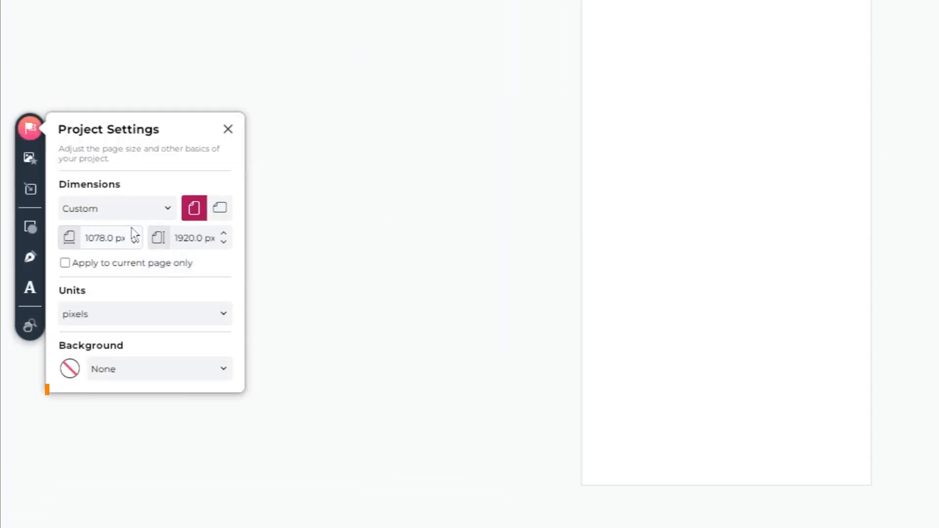
Apply the Instagram Story or Reel preset (1080 × 1920 px) and view background options
{"action": "left_click", "coordinate": [117, 209]}
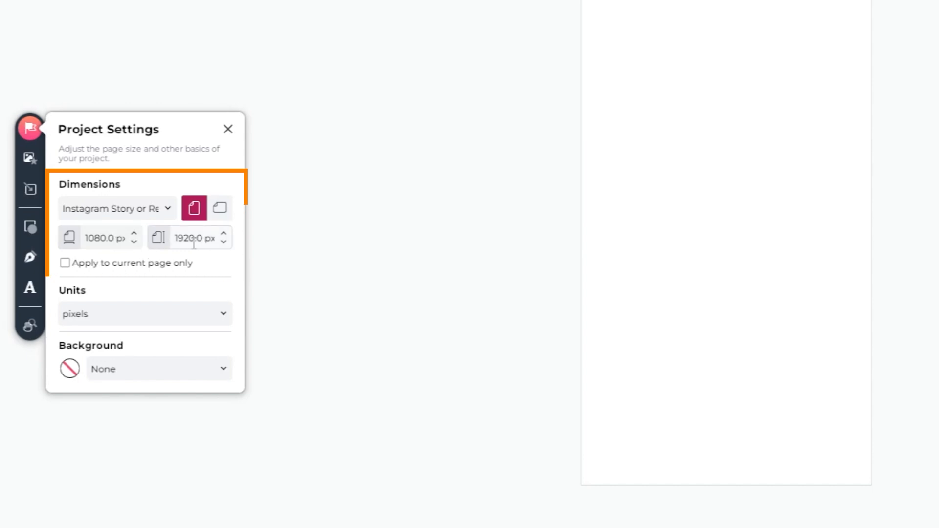
{"action": "left_click", "coordinate": [144, 314]}
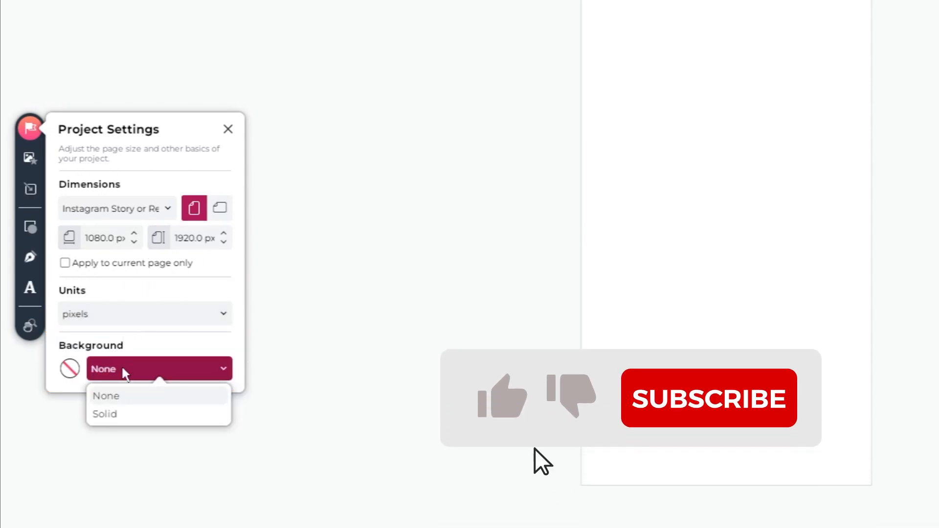
{"action": "left_click", "coordinate": [29, 238]}
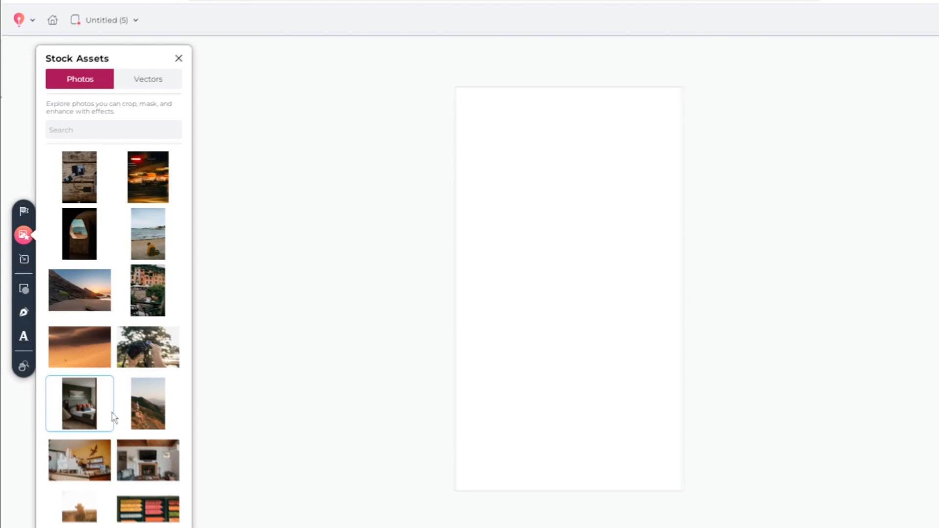
Add the bedroom stock photo and move it to the page's top-left corner
{"action": "left_click", "coordinate": [80, 403]}
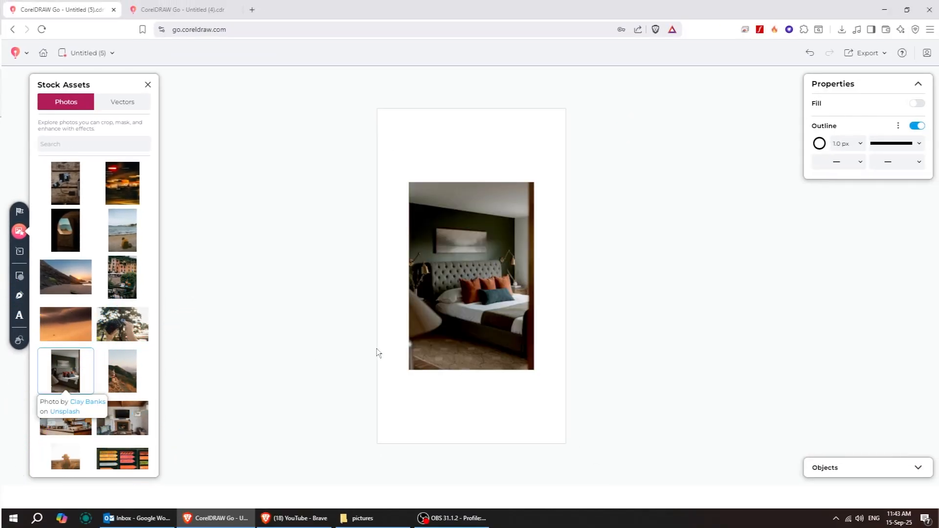
{"action": "left_click", "coordinate": [471, 276]}
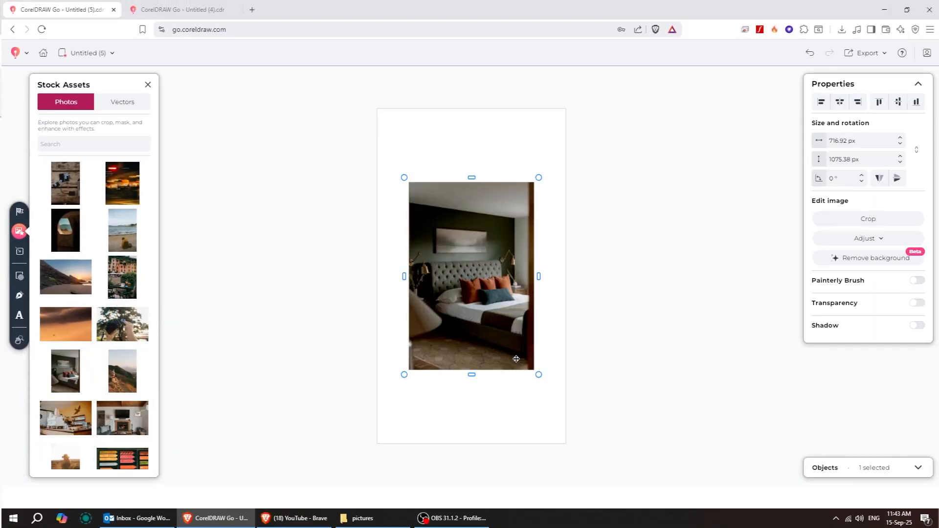
{"action": "left_click_drag", "start_coordinate": [538, 374], "coordinate": [498, 318]}
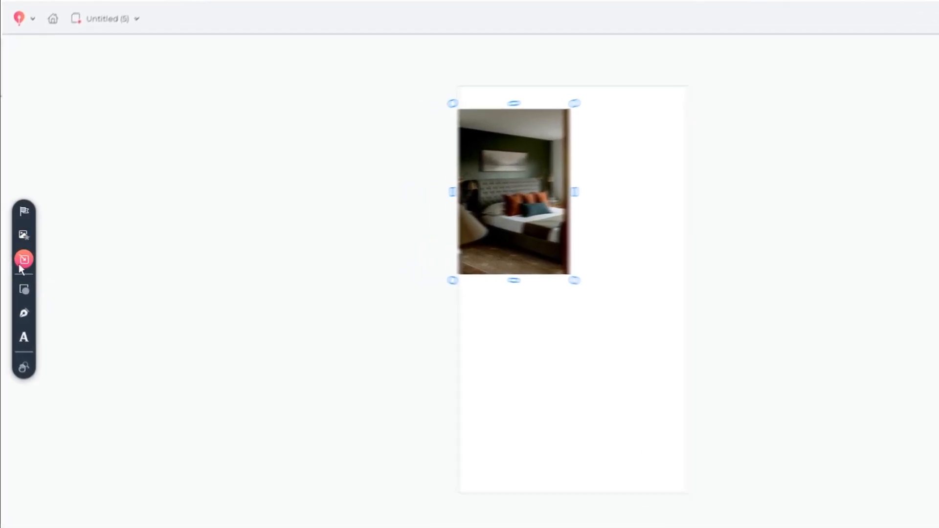
Import the yellow-armchair photo 'high-quality-stock-image' from the computer
{"action": "left_click", "coordinate": [25, 259]}
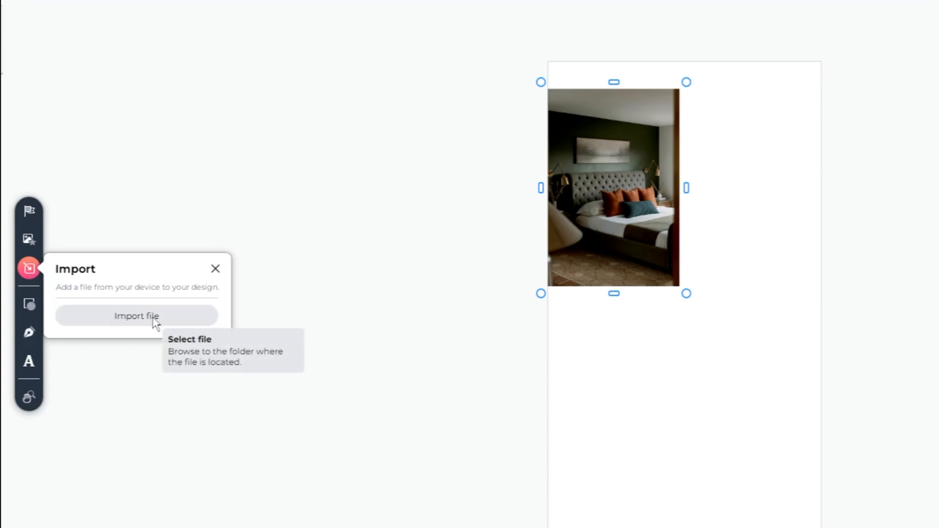
{"action": "left_click", "coordinate": [137, 316]}
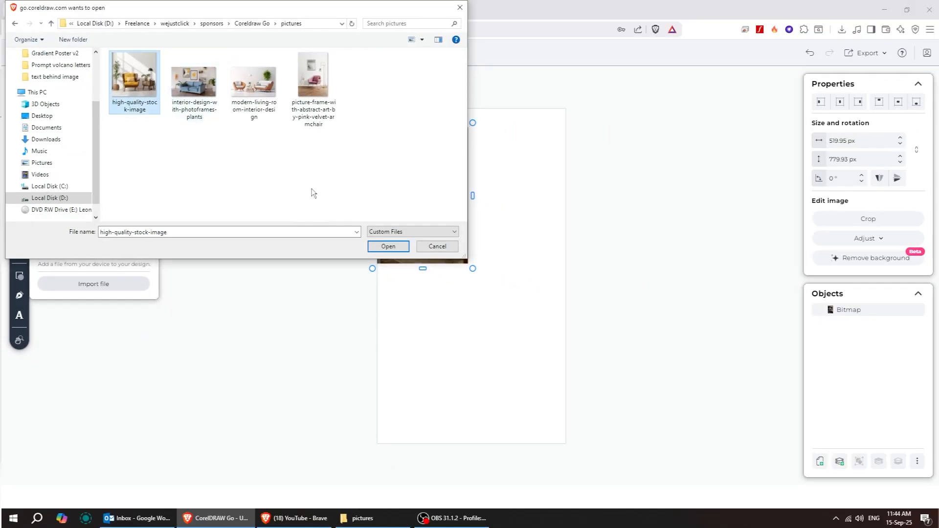
{"action": "left_click", "coordinate": [388, 246]}
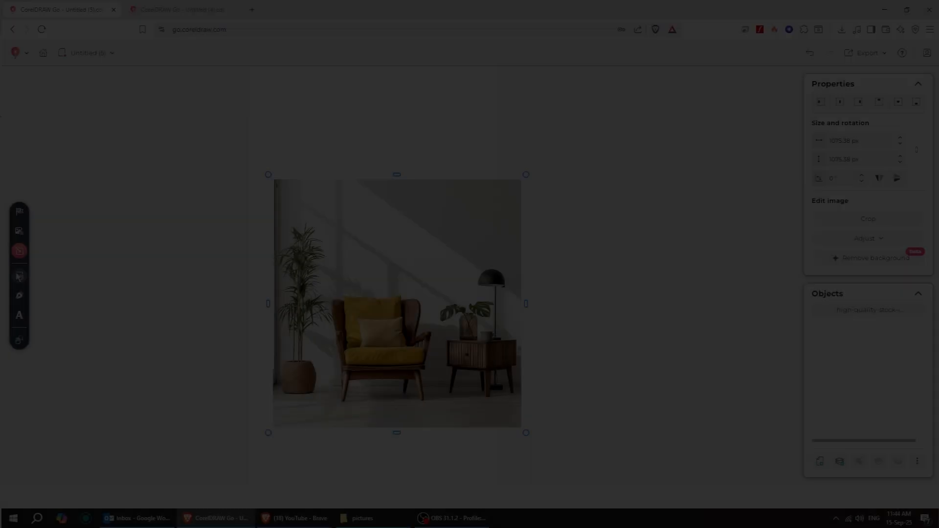
Add a solid-filled left-arrow shape, then paint an orange chalk stroke near the top right
{"action": "left_click", "coordinate": [27, 274]}
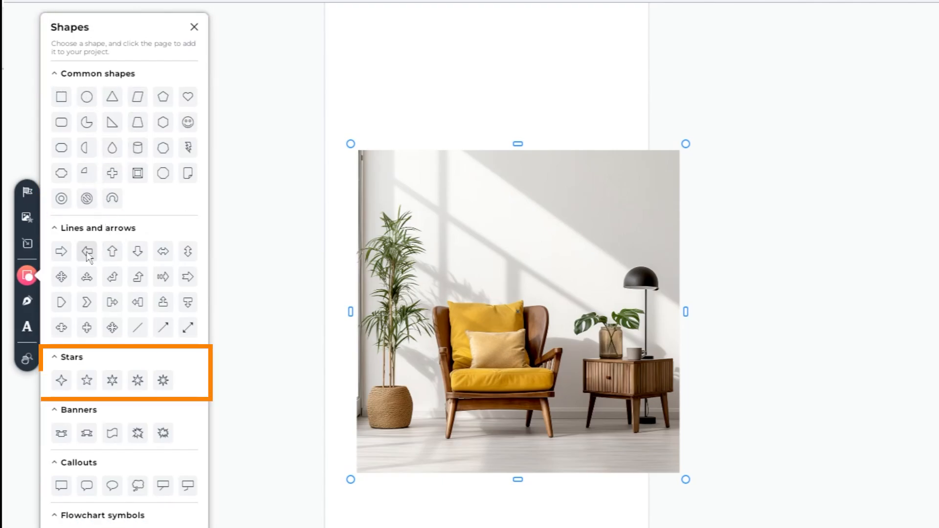
{"action": "left_click", "coordinate": [87, 252]}
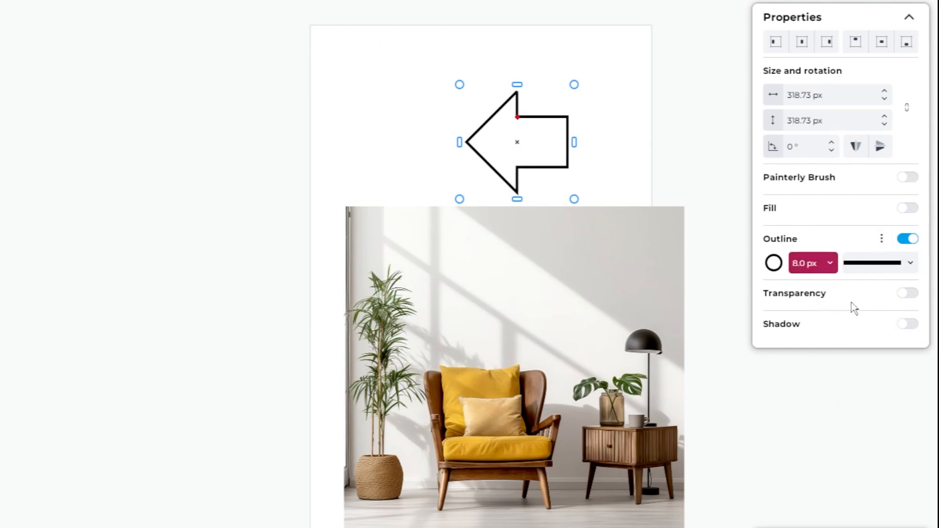
{"action": "left_click", "coordinate": [908, 208]}
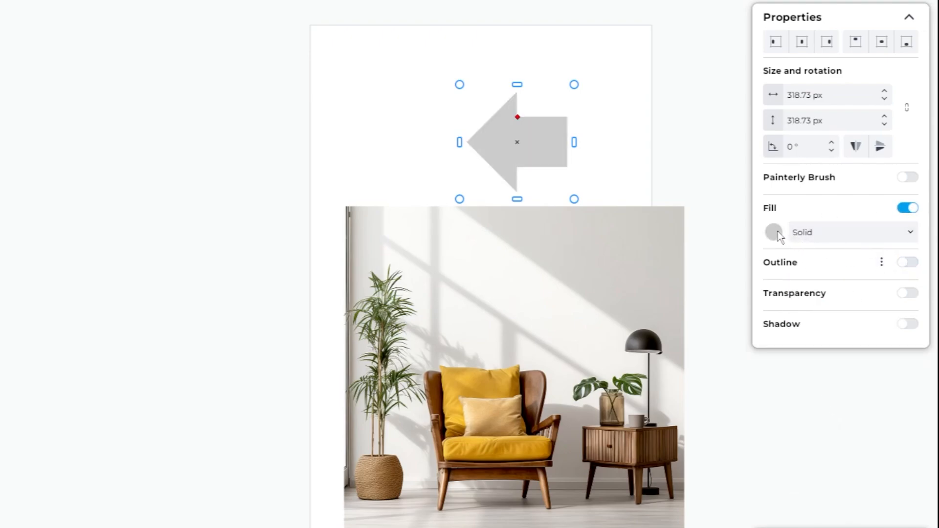
{"action": "left_click", "coordinate": [773, 232]}
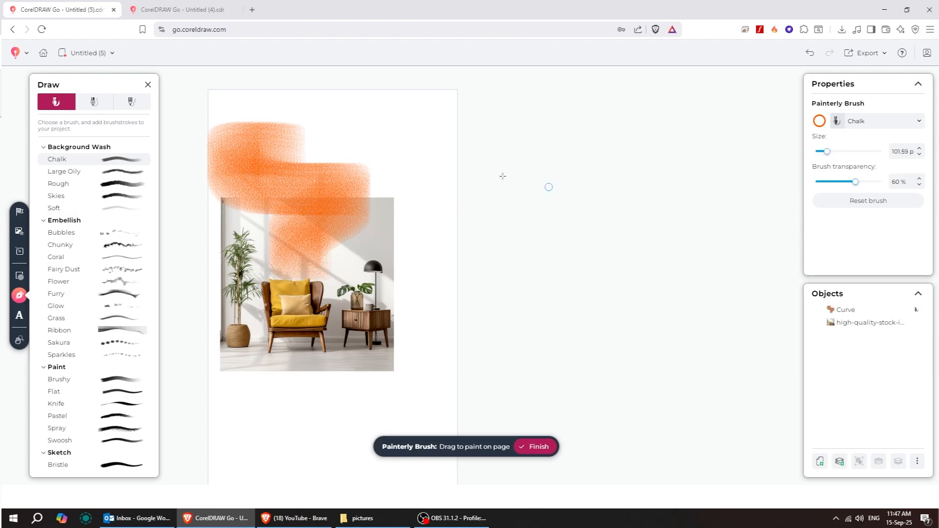
{"action": "left_click_drag", "start_coordinate": [381, 126], "coordinate": [417, 246]}
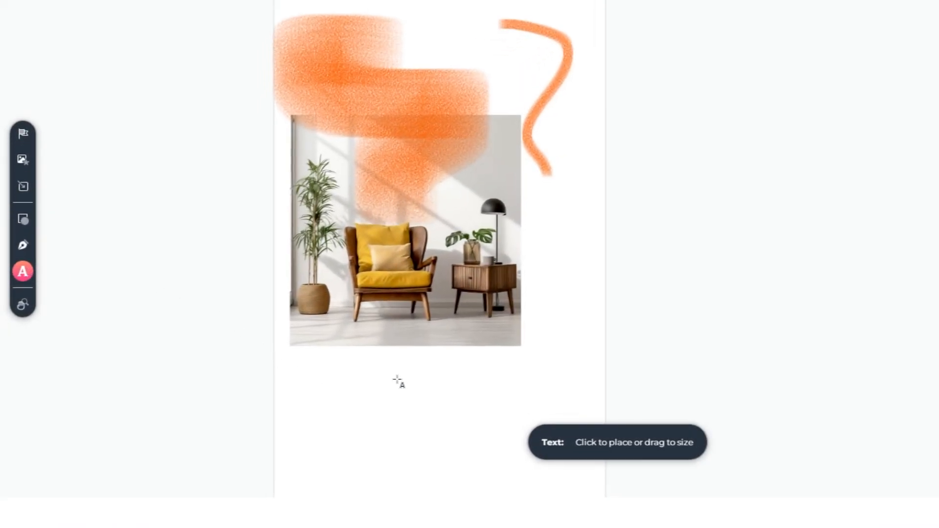
Make the placeholder headline bold, then switch to the banner template document
{"action": "left_click", "coordinate": [398, 380]}
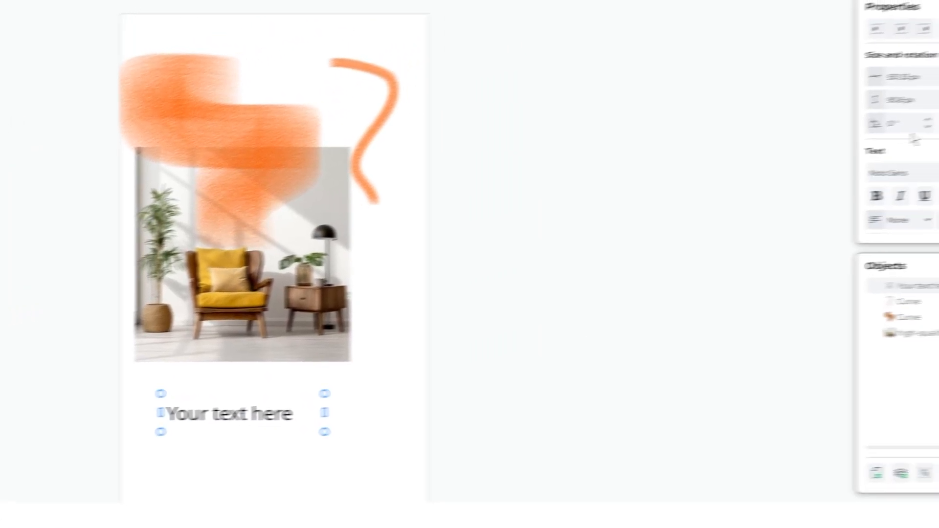
{"action": "left_click", "coordinate": [820, 207]}
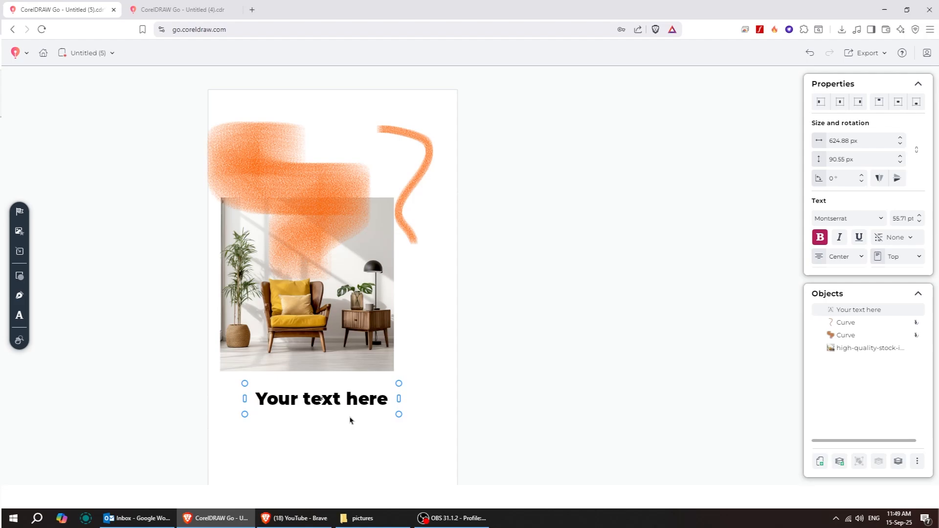
{"action": "left_click", "coordinate": [184, 10]}
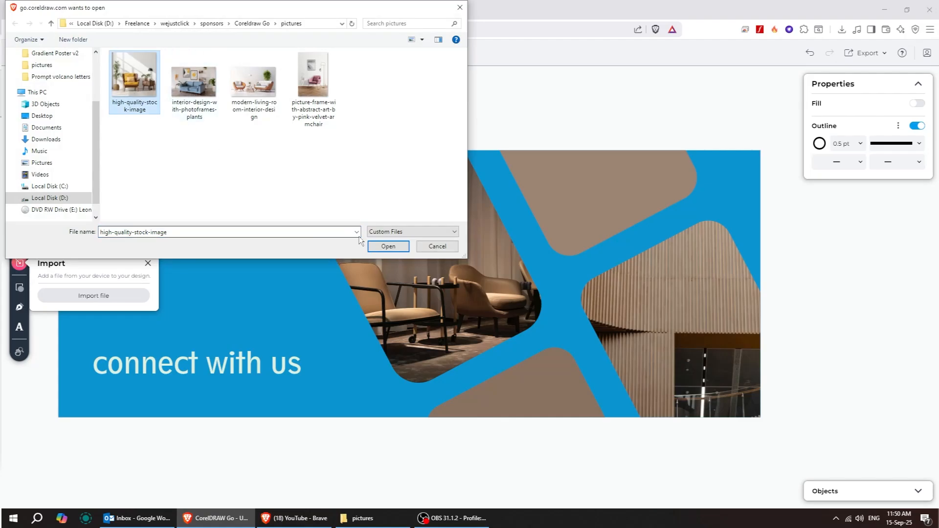
Import the yellow-armchair photo, turn the top tile orange, and import the pink-armchair photo
{"action": "left_click", "coordinate": [389, 247]}
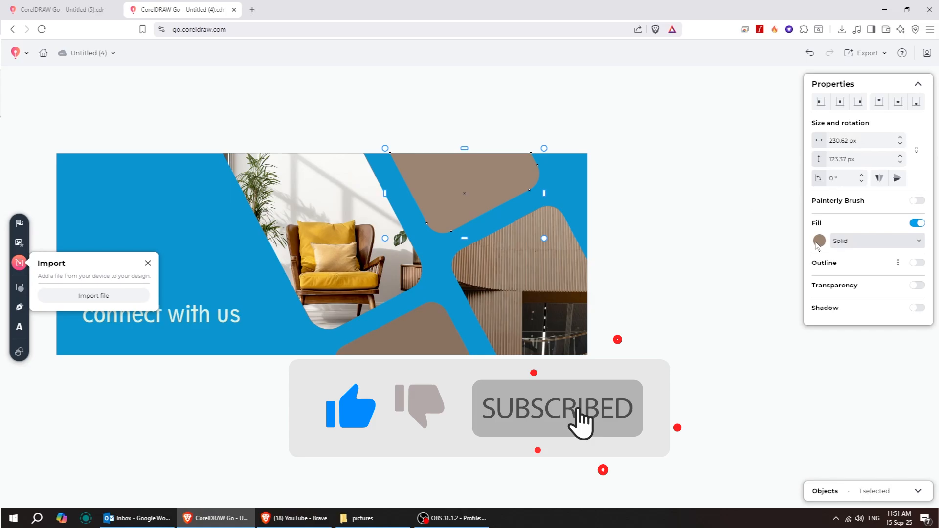
{"action": "left_click", "coordinate": [818, 241]}
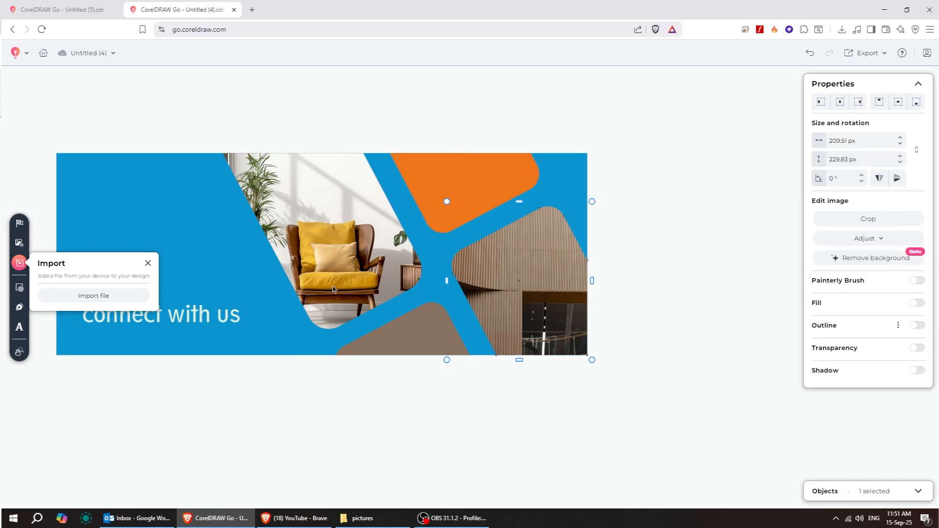
{"action": "left_click", "coordinate": [93, 295]}
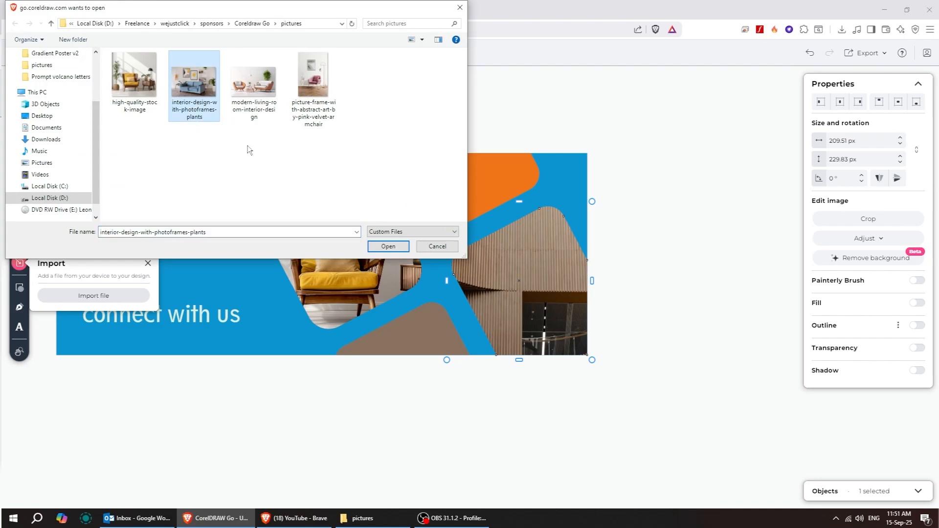
{"action": "left_click", "coordinate": [388, 246]}
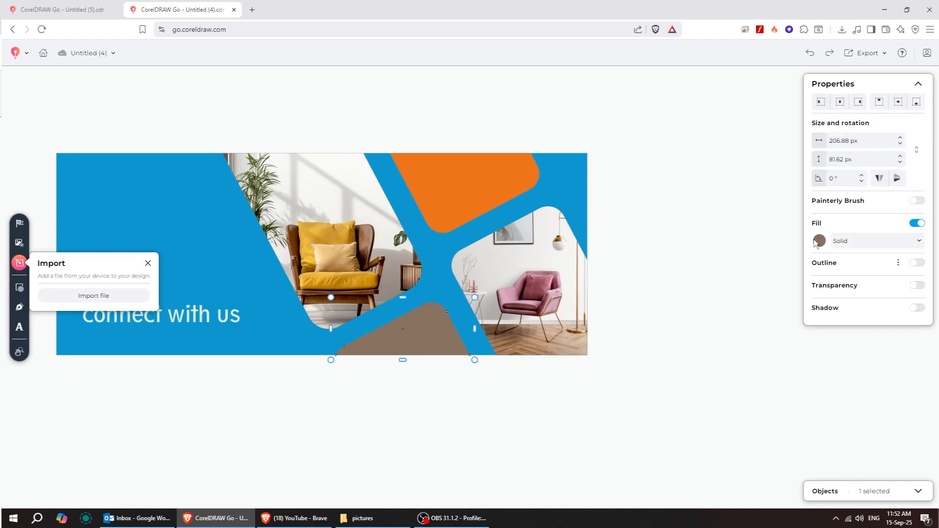
Fill the bottom brown tile with orange and close the Color panel
{"action": "left_click", "coordinate": [819, 241]}
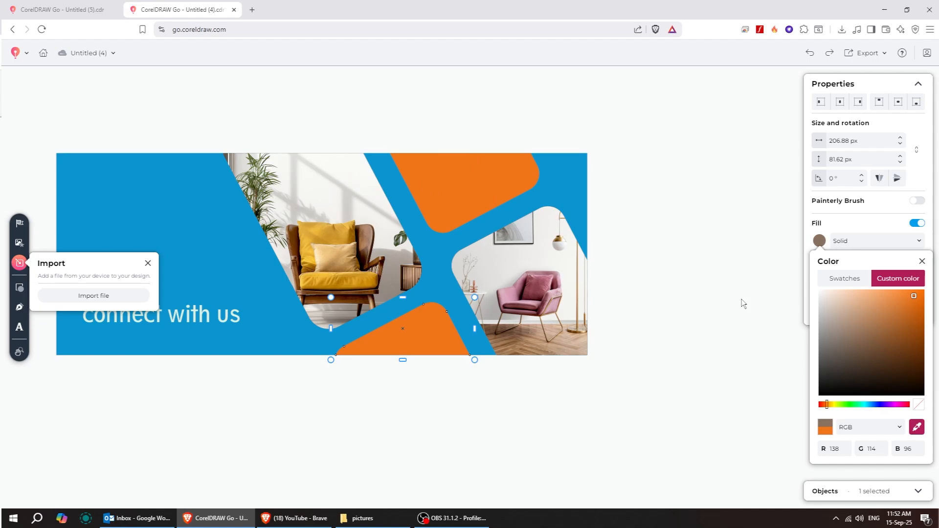
{"action": "left_click", "coordinate": [923, 261]}
{"action": "type", "text": "mon"}
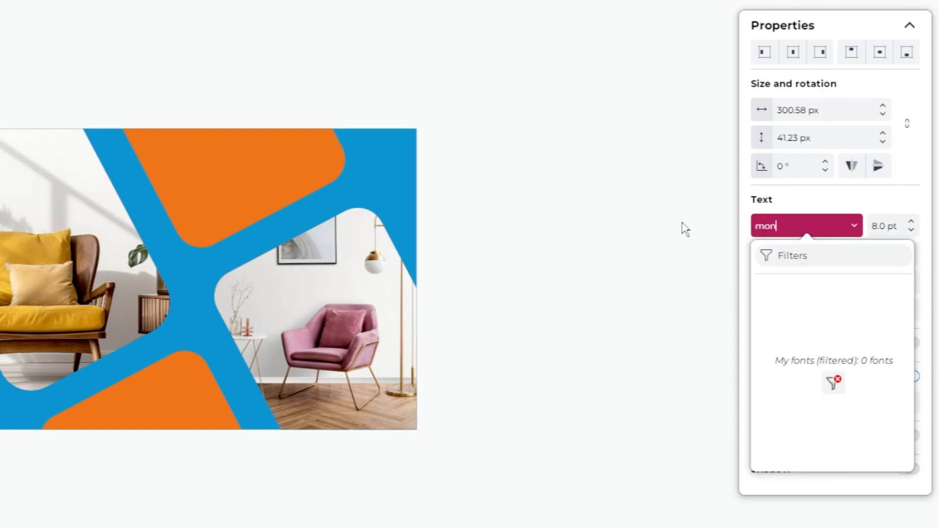
Add a white Montserrat 'Comfort Meets Design' headline and darken the blue background
{"action": "type", "text": "s"}
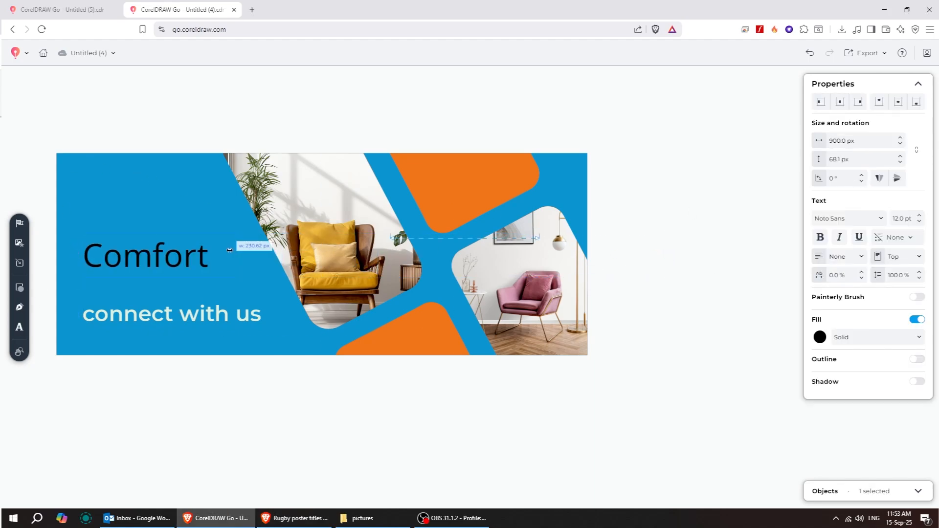
{"action": "left_click", "coordinate": [849, 218]}
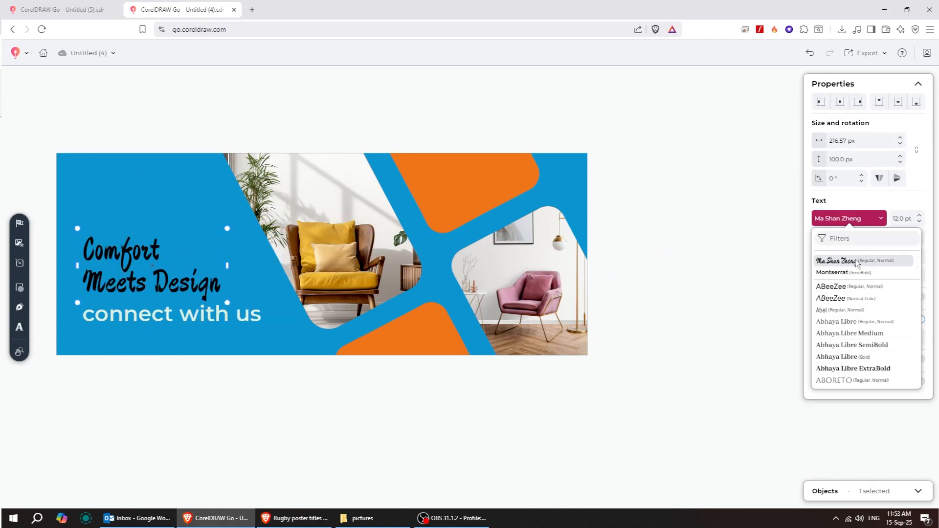
{"action": "left_click", "coordinate": [837, 272]}
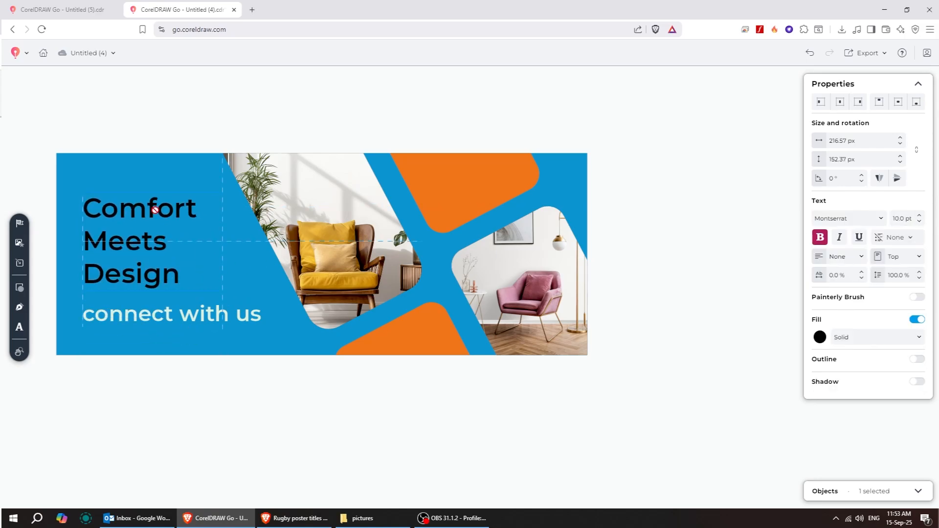
{"action": "left_click", "coordinate": [820, 337]}
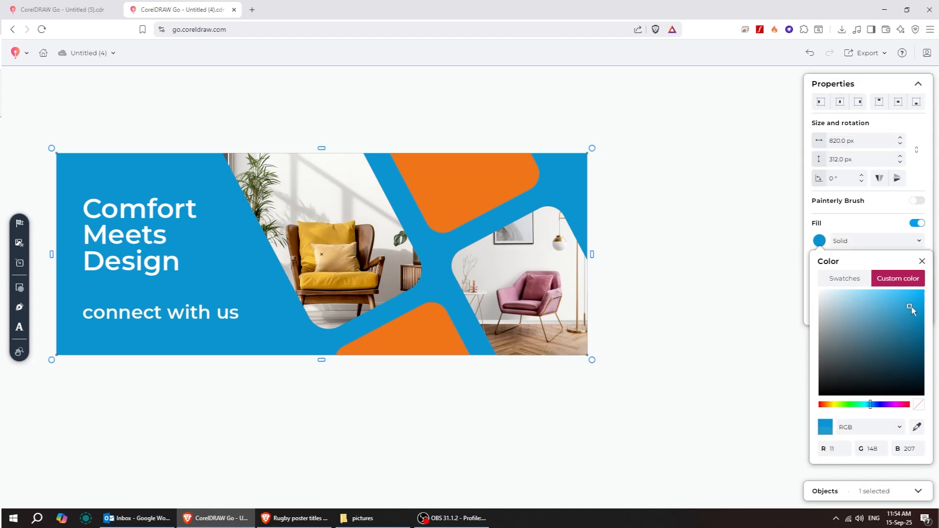
{"action": "left_click", "coordinate": [922, 261]}
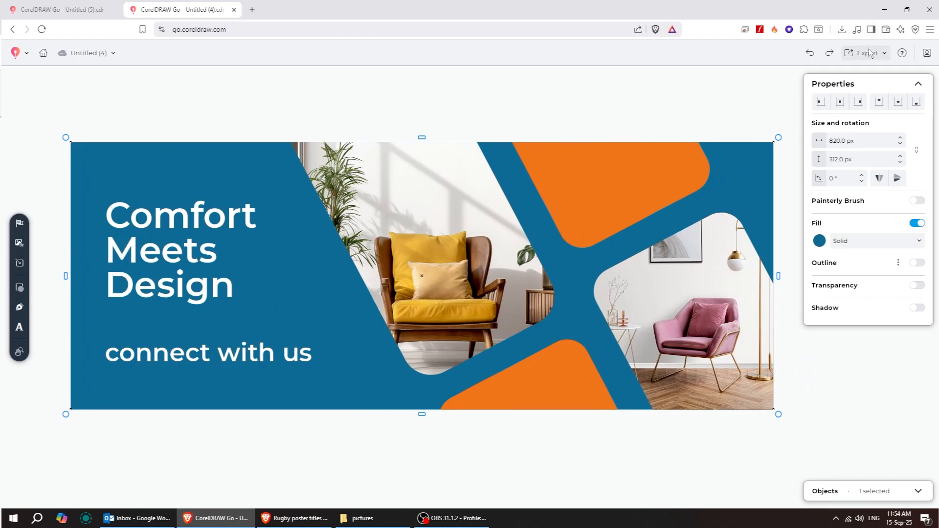
Export the banner as JPEG 'Untitled (4)' into the pictures folder
{"action": "left_click", "coordinate": [867, 53]}
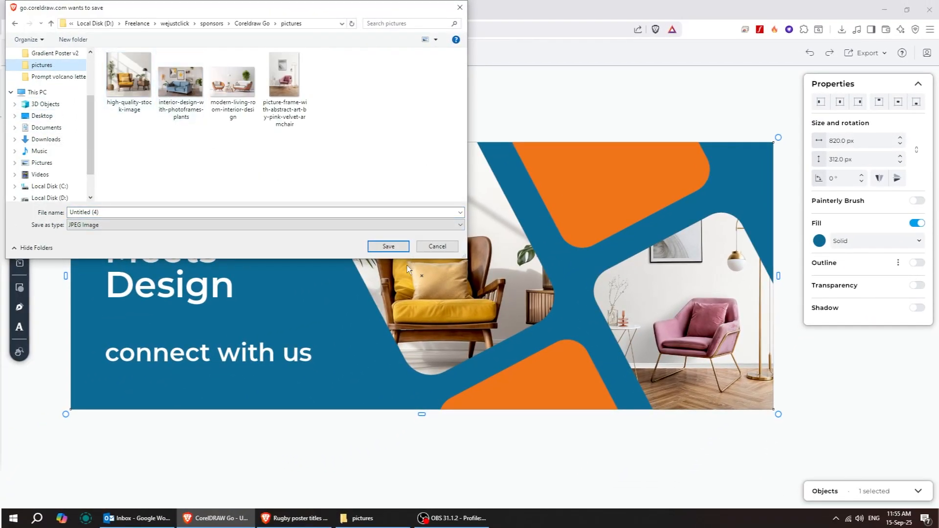
{"action": "left_click", "coordinate": [388, 246]}
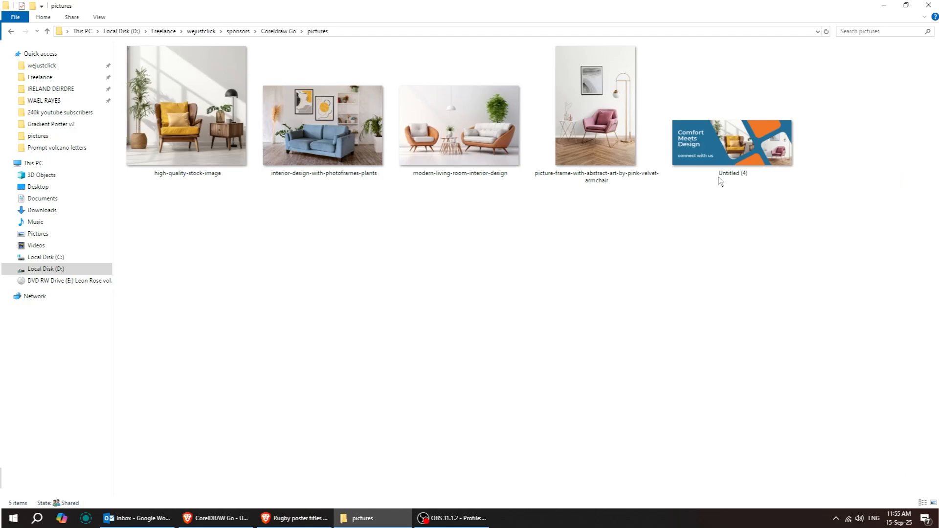
Open the exported 'Untitled (4)' JPEG in Photos and maximize the viewer
{"action": "double_click", "coordinate": [732, 142]}
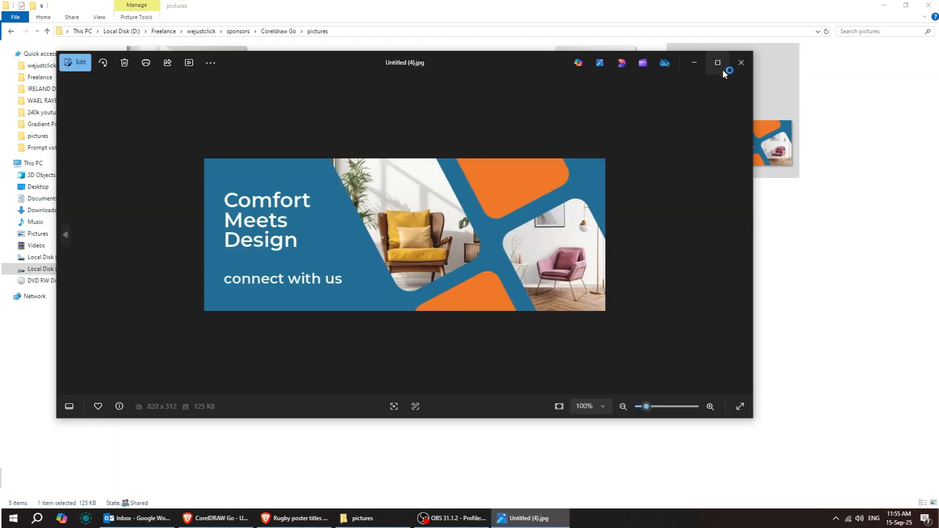
{"action": "left_click", "coordinate": [718, 62]}
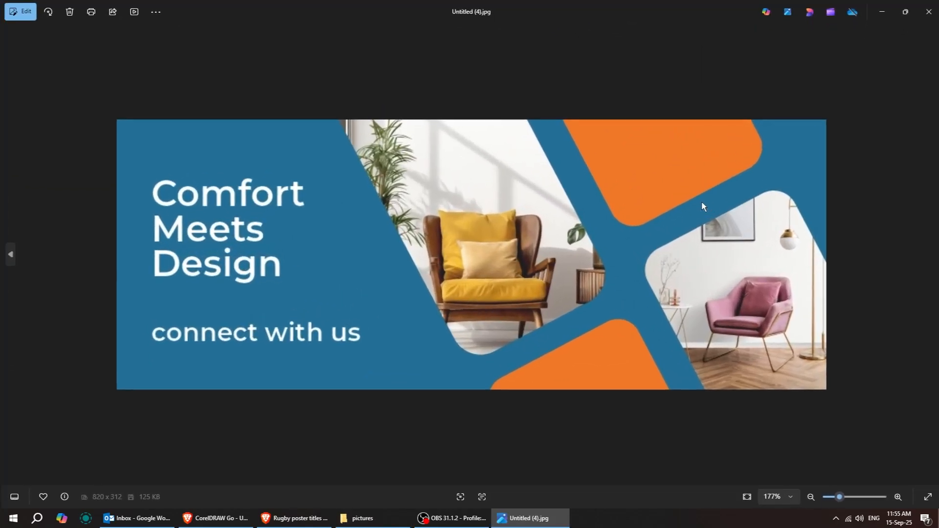